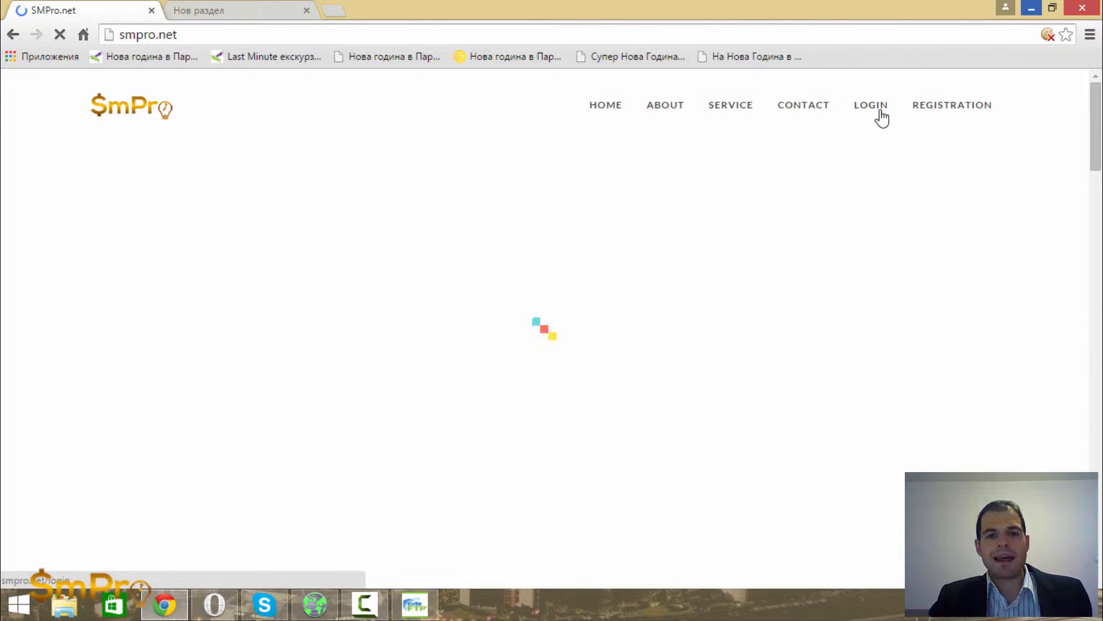
Go to LOGIN and enter the Gmail address and password to sign in.
{"action": "left_click", "coordinate": [871, 105]}
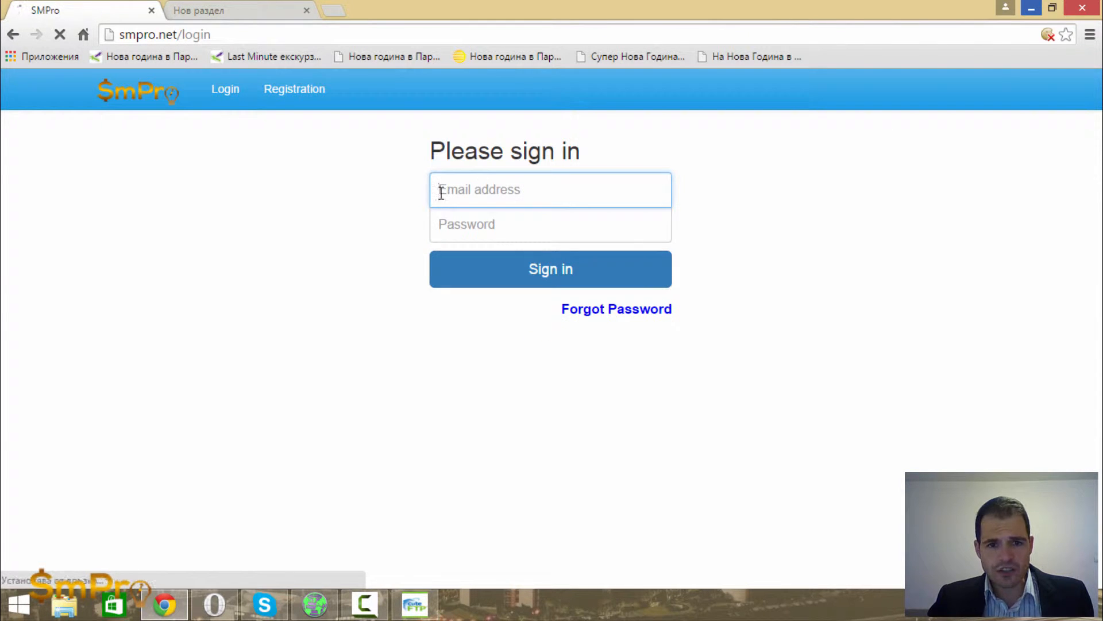
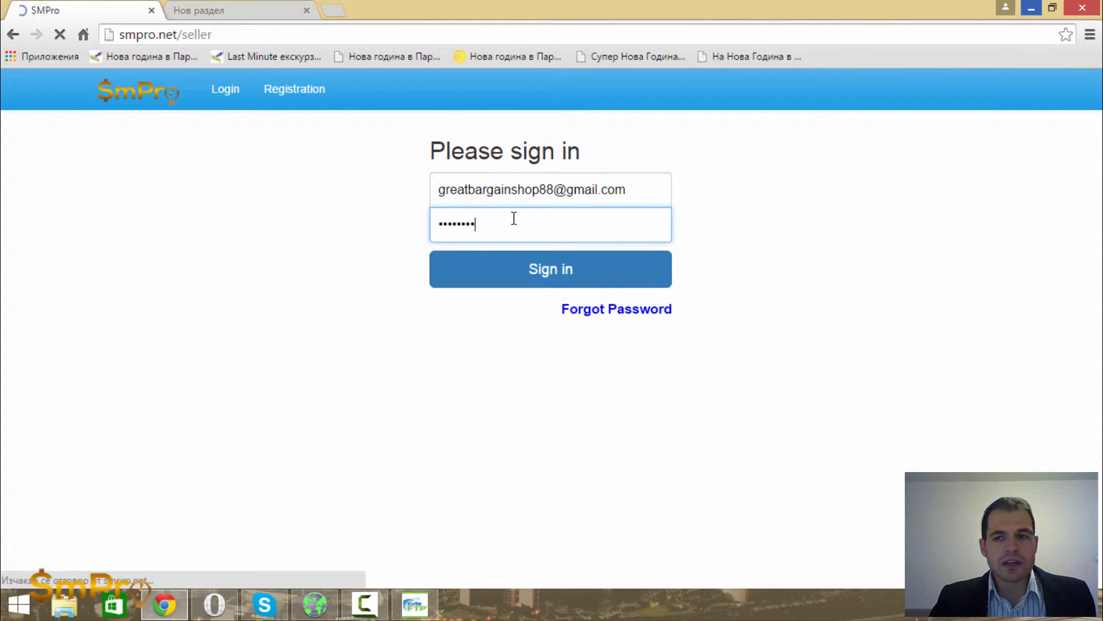
View Products > All Products, decline Chrome's save-password prompt, and go to revenue formula Settings.
{"action": "left_click", "coordinate": [551, 269]}
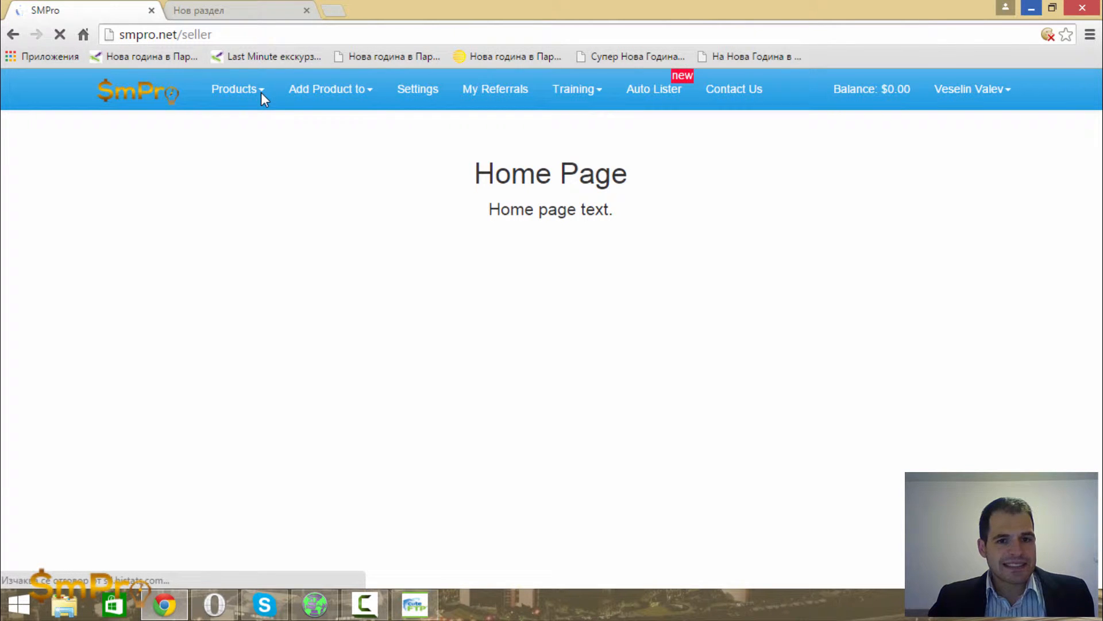
{"action": "left_click", "coordinate": [237, 90]}
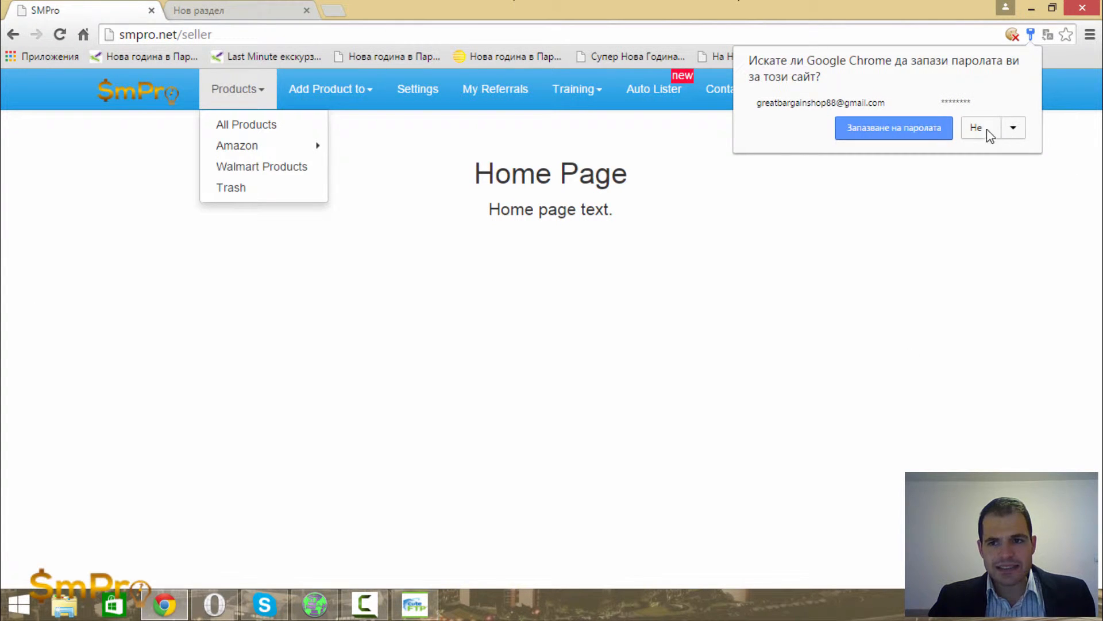
{"action": "left_click", "coordinate": [246, 124]}
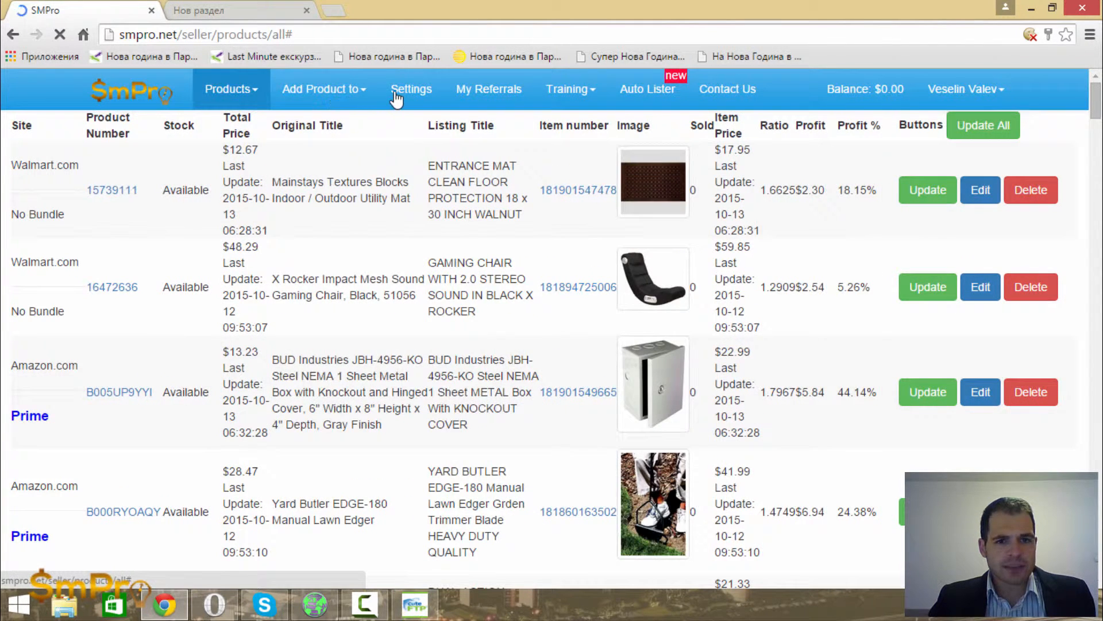
{"action": "left_click", "coordinate": [411, 89]}
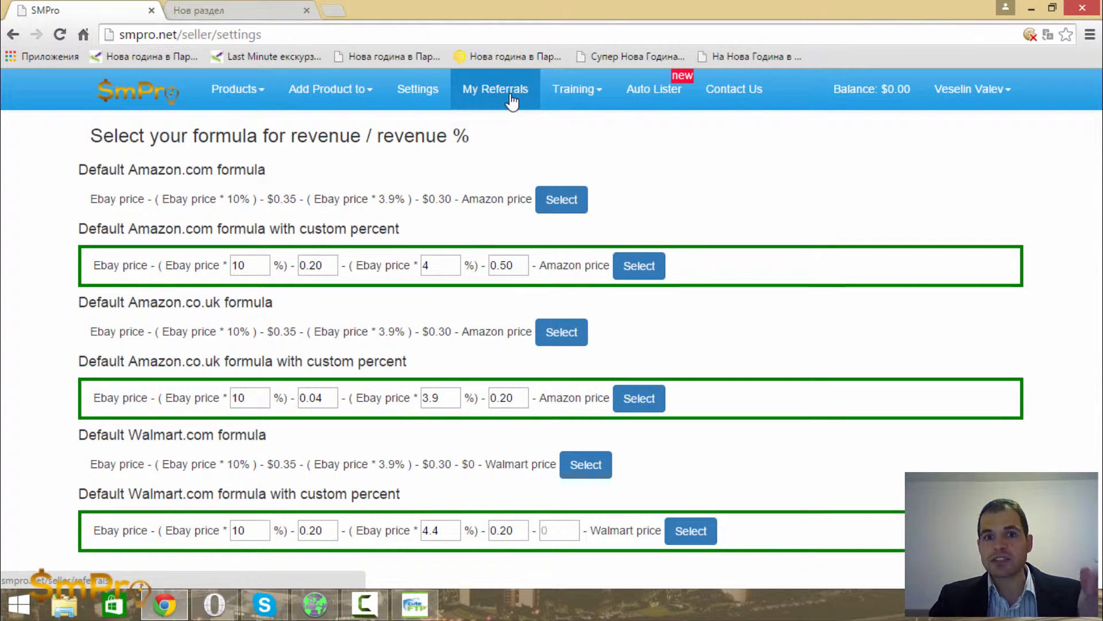
View My Referrals link, then the Training > Self-Development 'Achieving goals' video.
{"action": "left_click", "coordinate": [494, 89]}
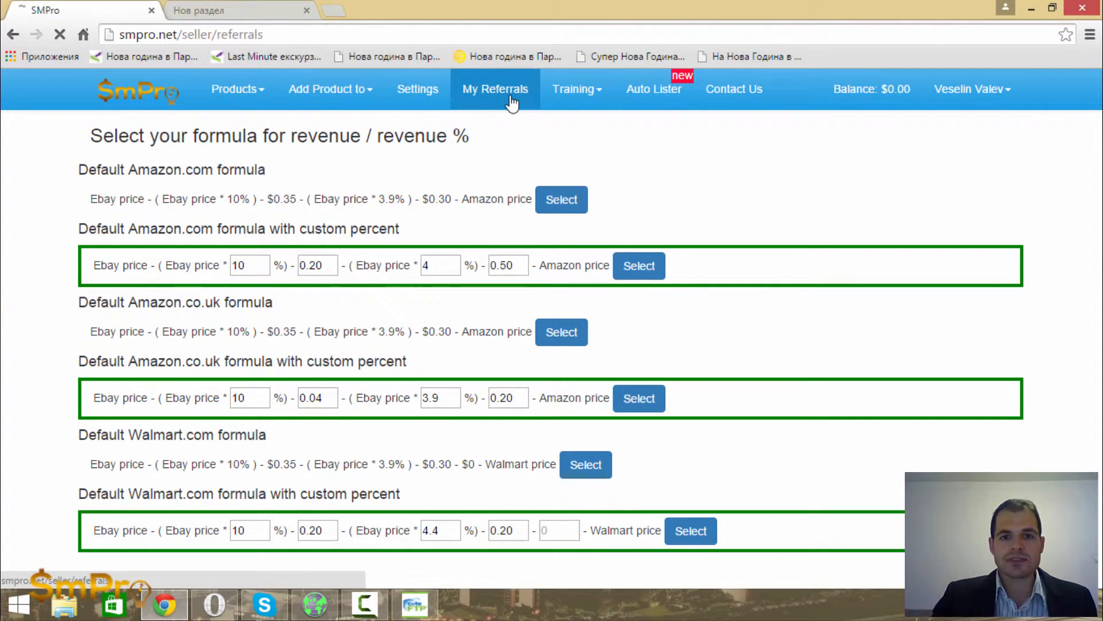
{"action": "left_click", "coordinate": [494, 89]}
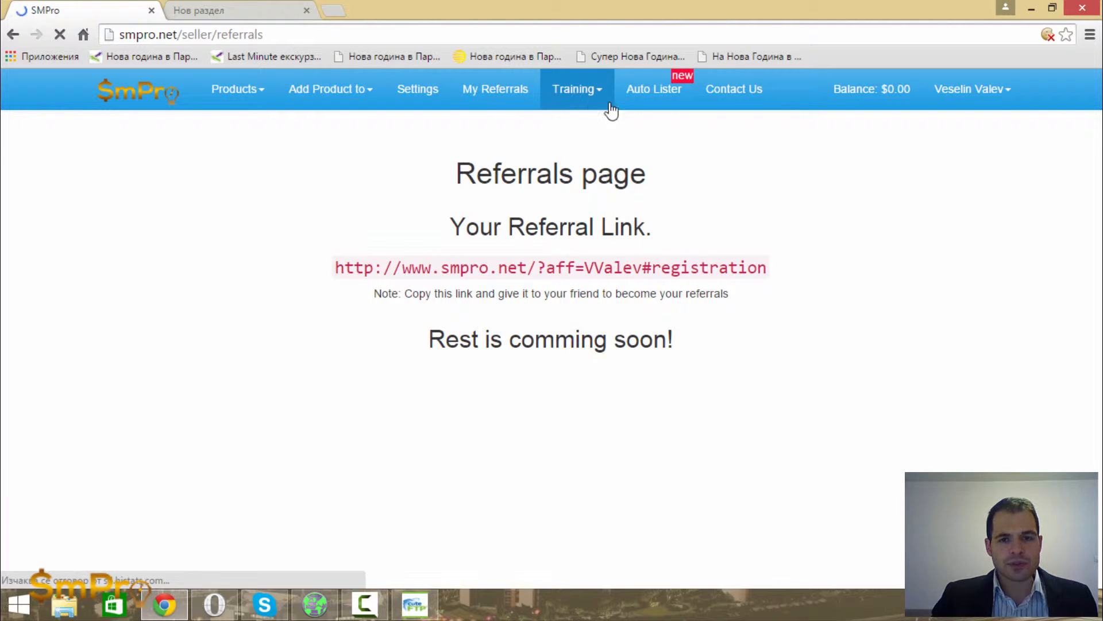
{"action": "left_click", "coordinate": [572, 88]}
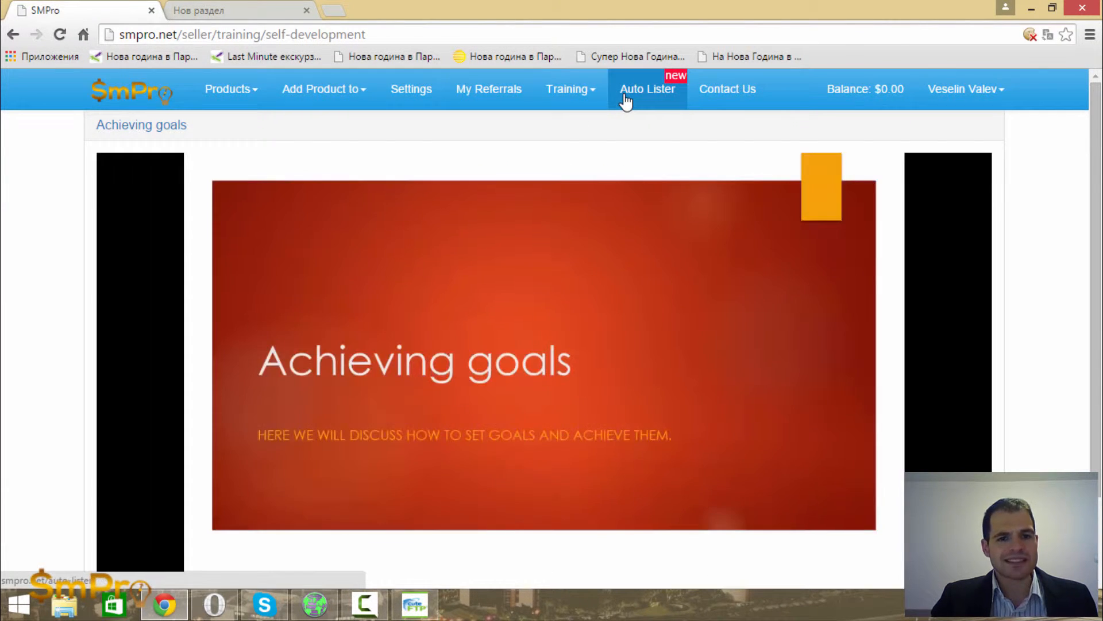
{"action": "left_click", "coordinate": [569, 89]}
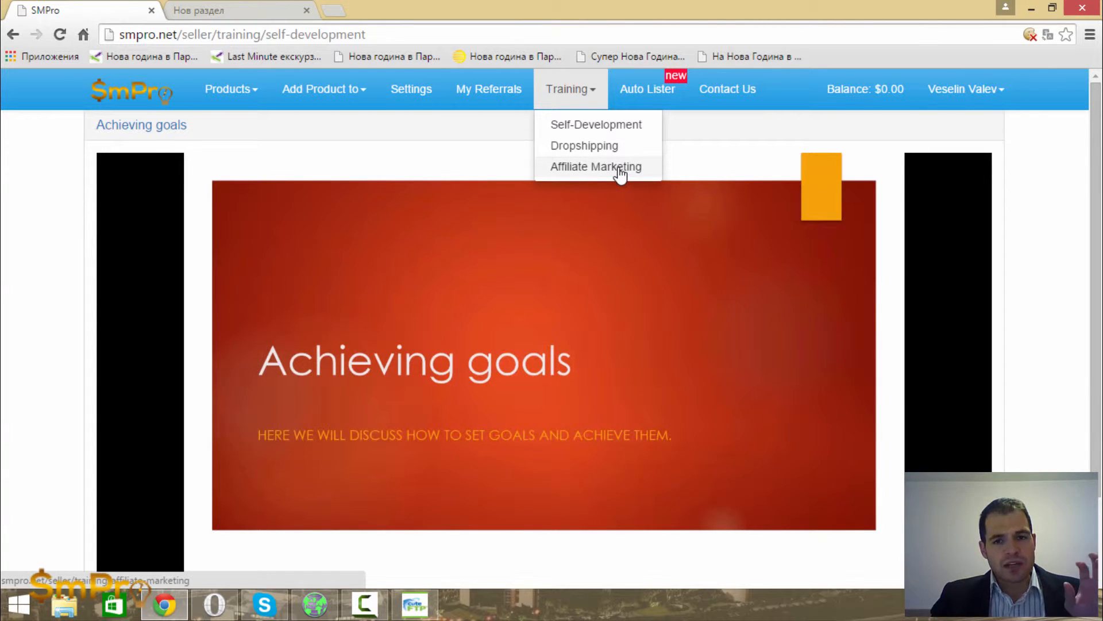
{"action": "mouse_move", "coordinate": [596, 146]}
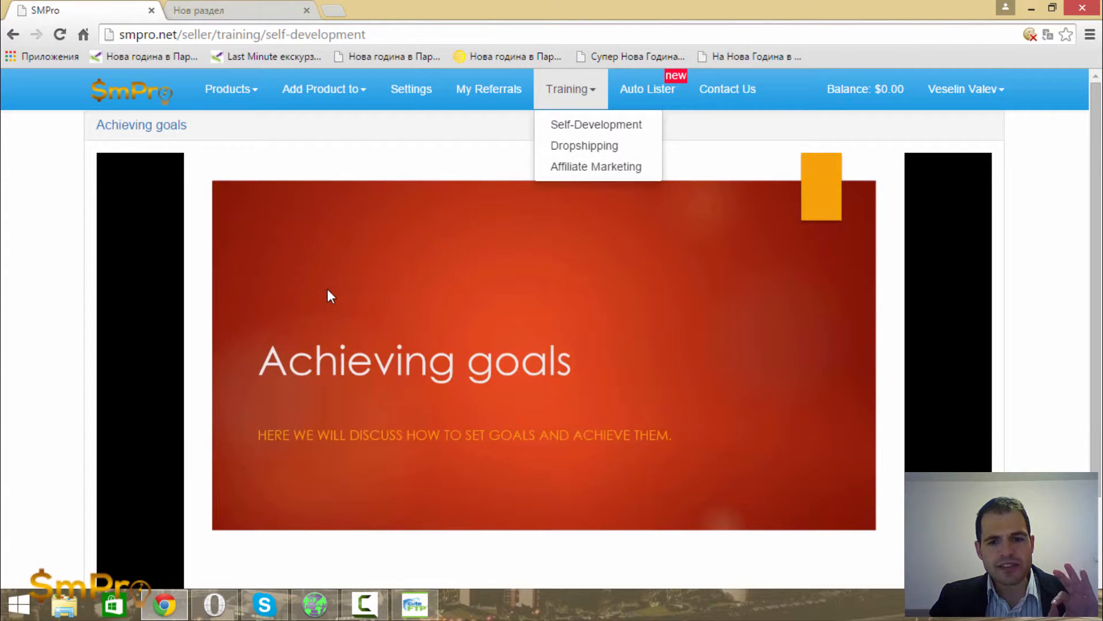
{"action": "mouse_move", "coordinate": [345, 291]}
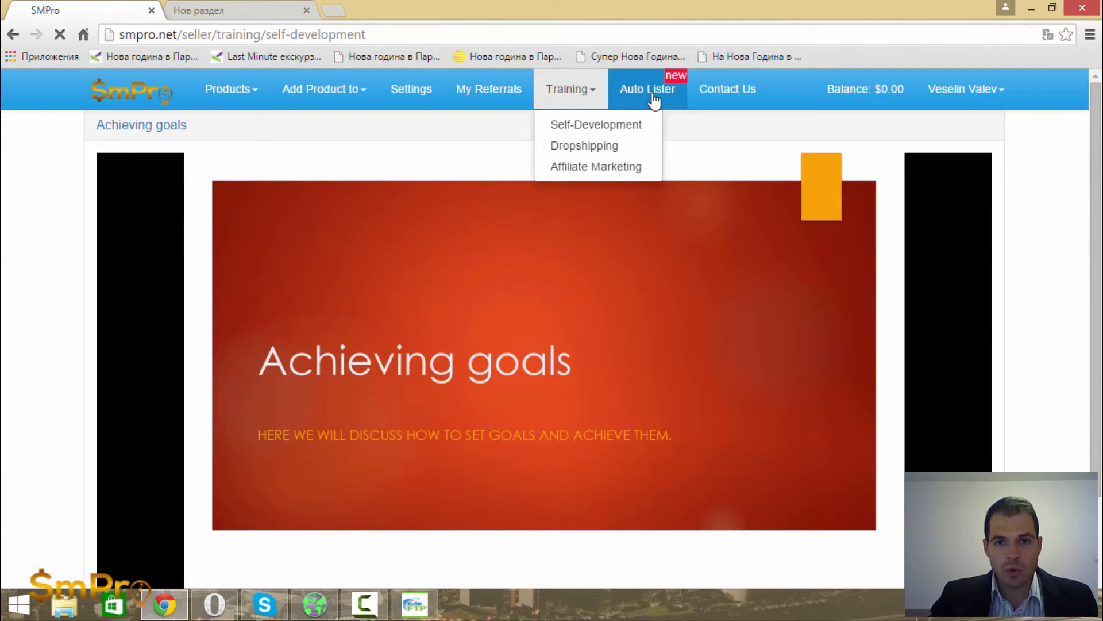
View the Auto Lister's Amazon.com ASIN listing form, then go back to the dropship site choice.
{"action": "left_click", "coordinate": [646, 88]}
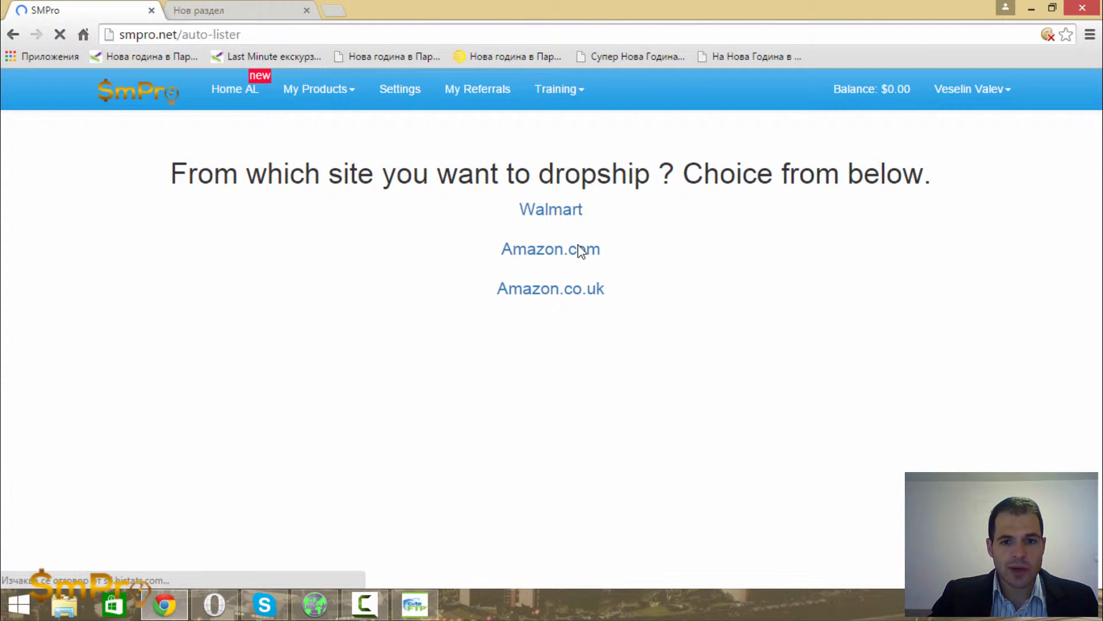
{"action": "left_click", "coordinate": [550, 248]}
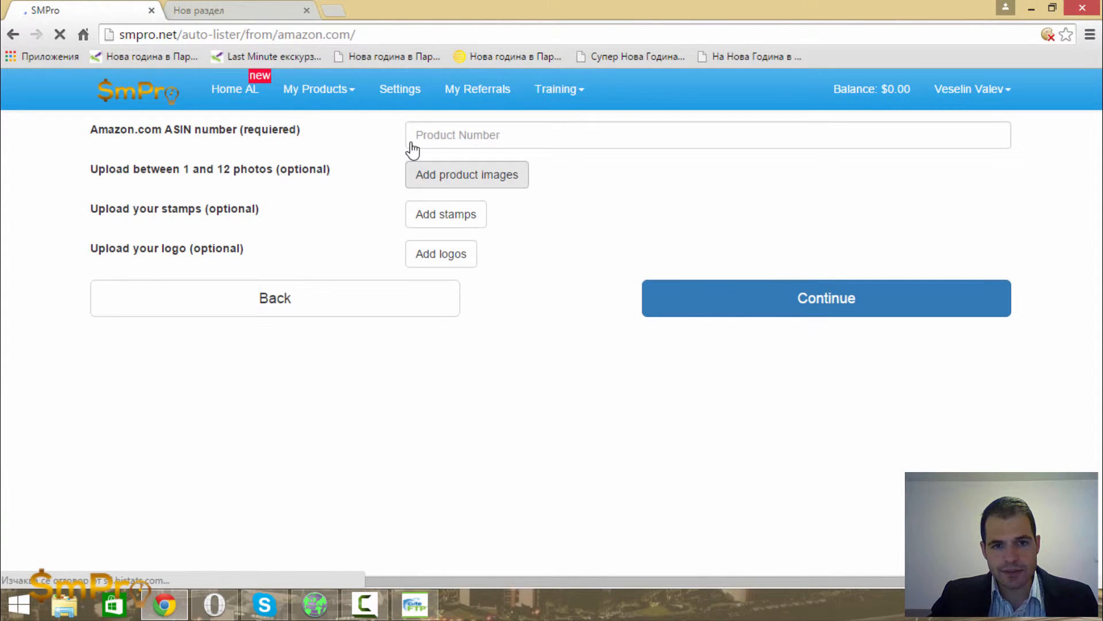
{"action": "left_click", "coordinate": [707, 135]}
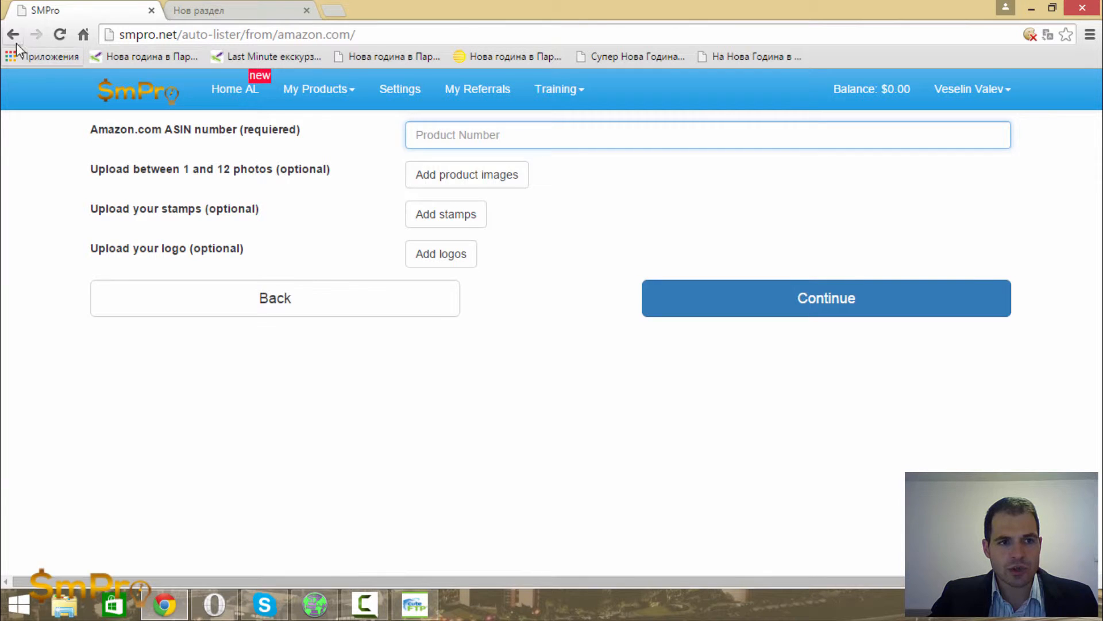
{"action": "left_click", "coordinate": [13, 35]}
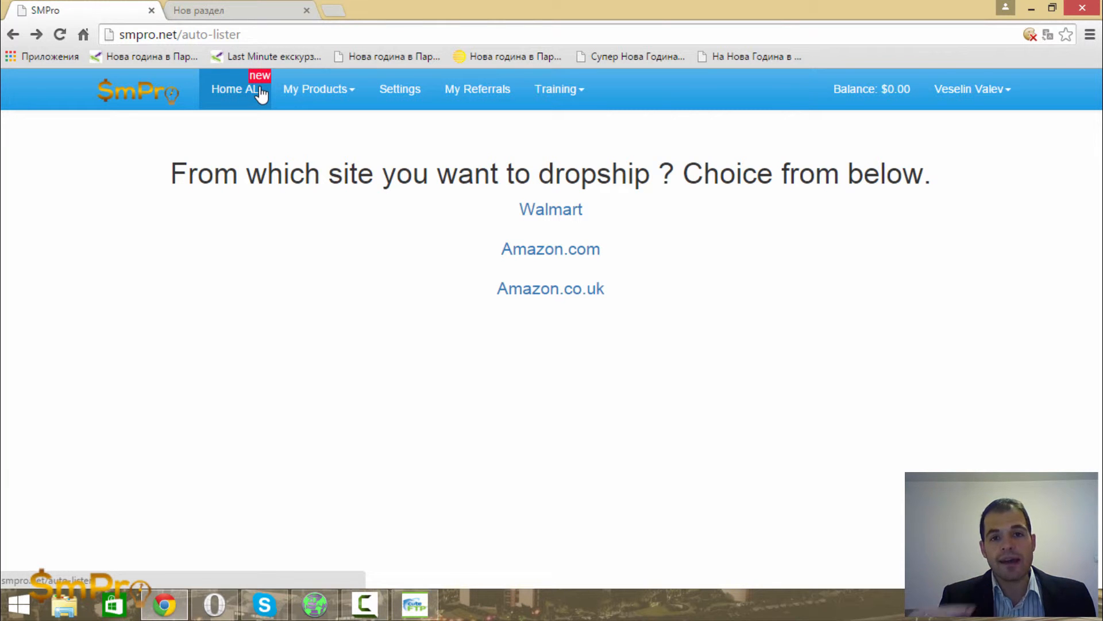
{"action": "mouse_move", "coordinate": [563, 51]}
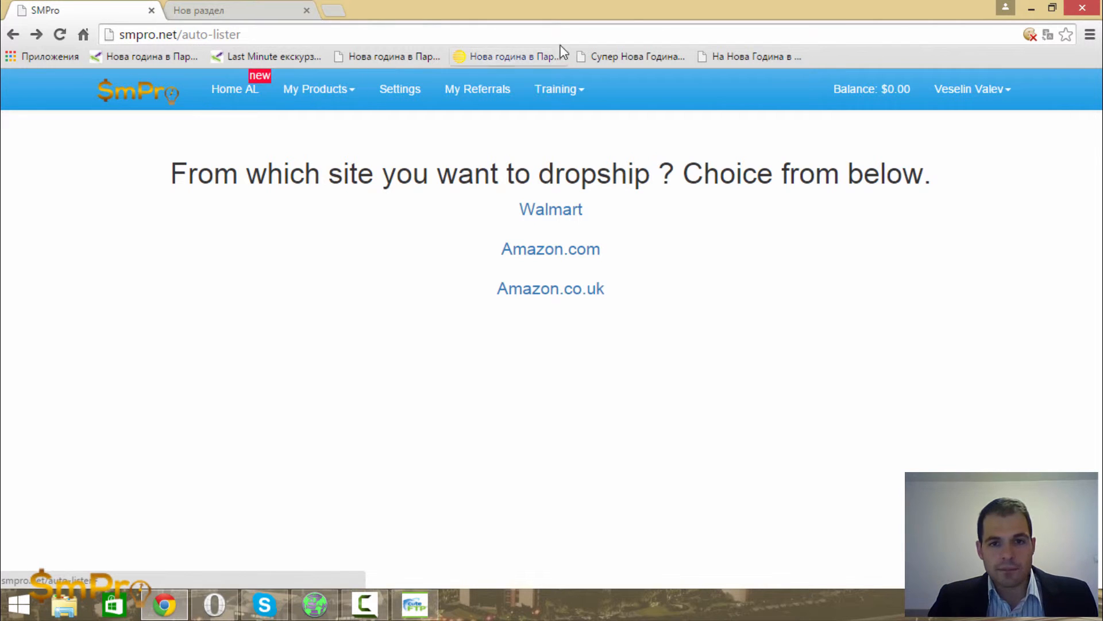
{"action": "left_click", "coordinate": [971, 88]}
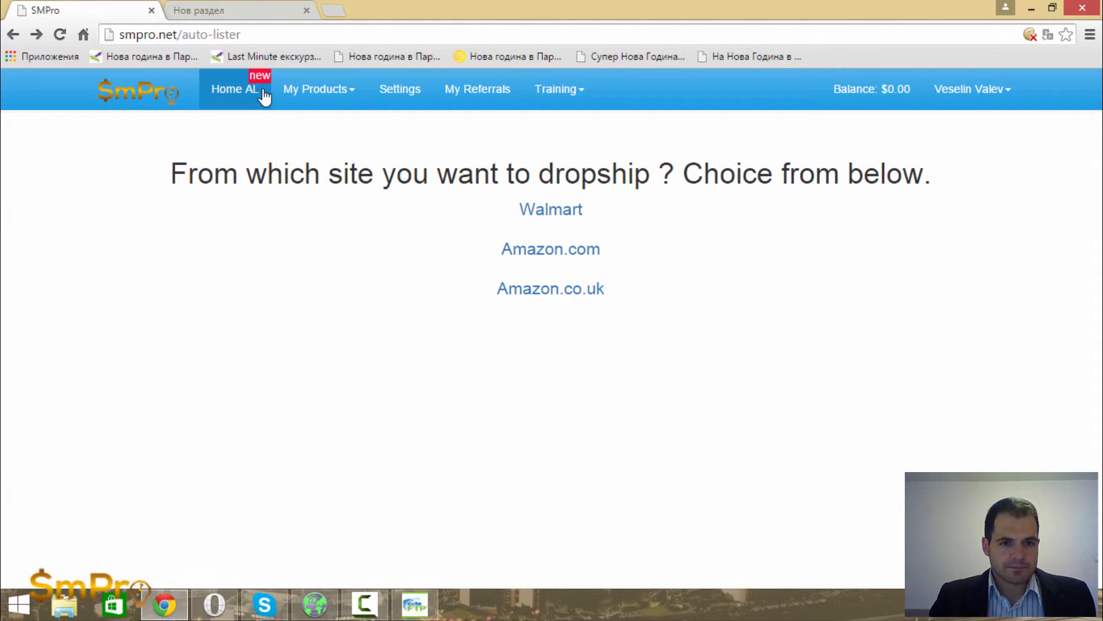
{"action": "left_click", "coordinate": [315, 89]}
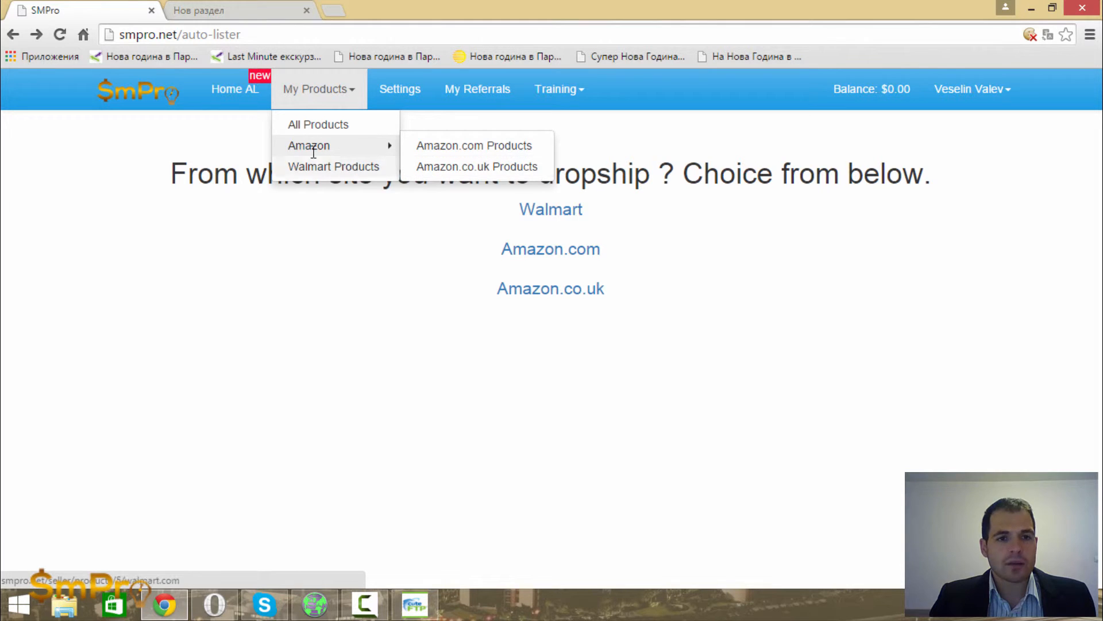
{"action": "left_click", "coordinate": [317, 89]}
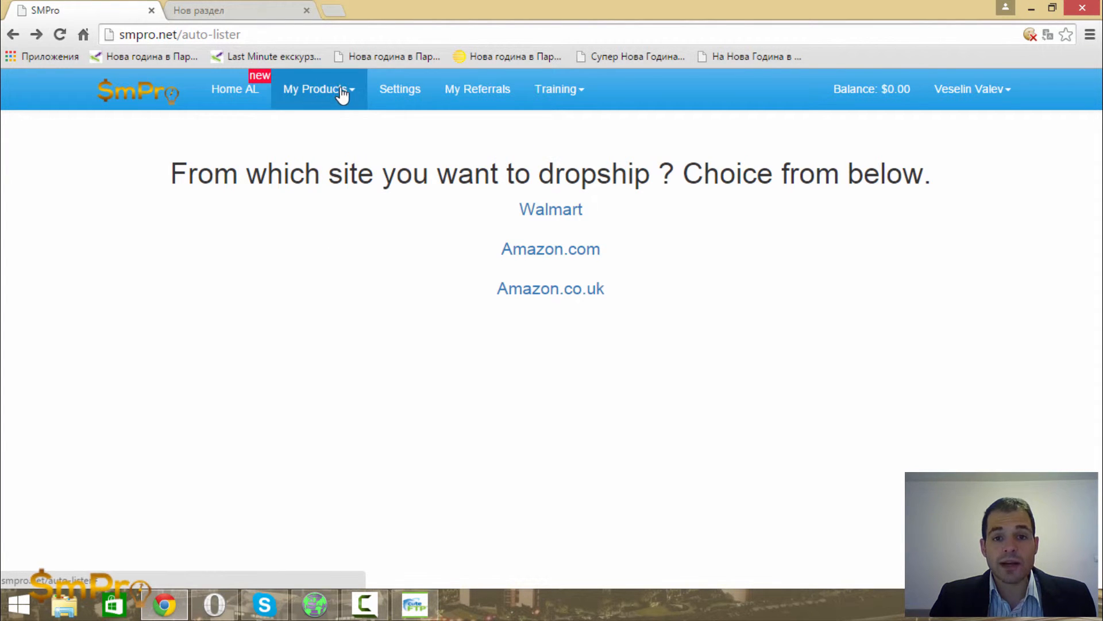
{"action": "left_click", "coordinate": [317, 89]}
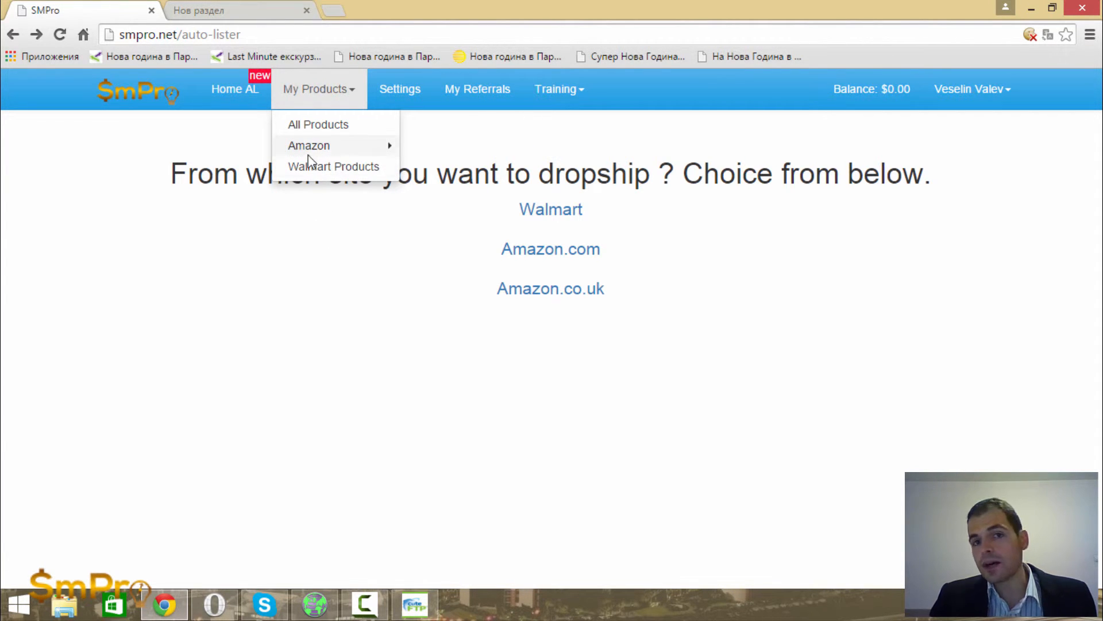
{"action": "mouse_move", "coordinate": [261, 261]}
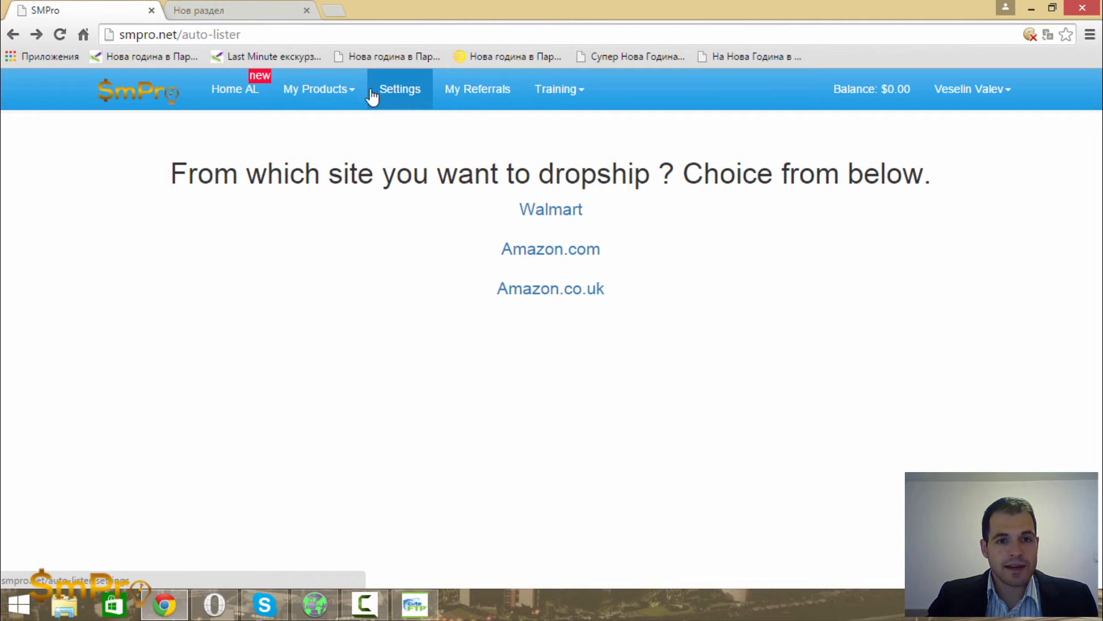
{"action": "mouse_move", "coordinate": [234, 88]}
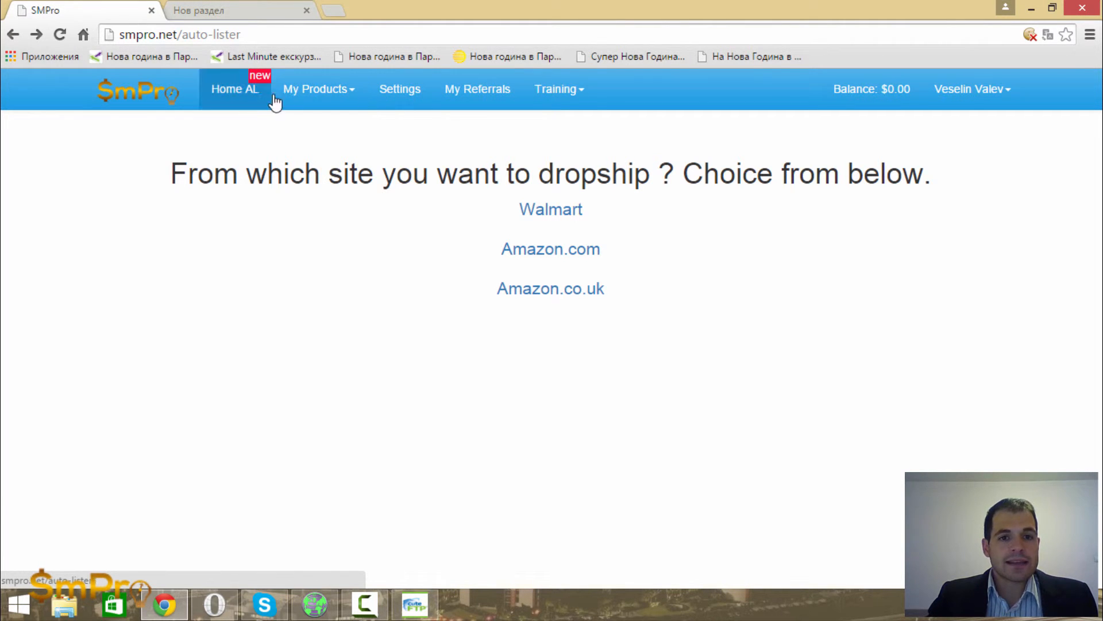
{"action": "left_click", "coordinate": [559, 88]}
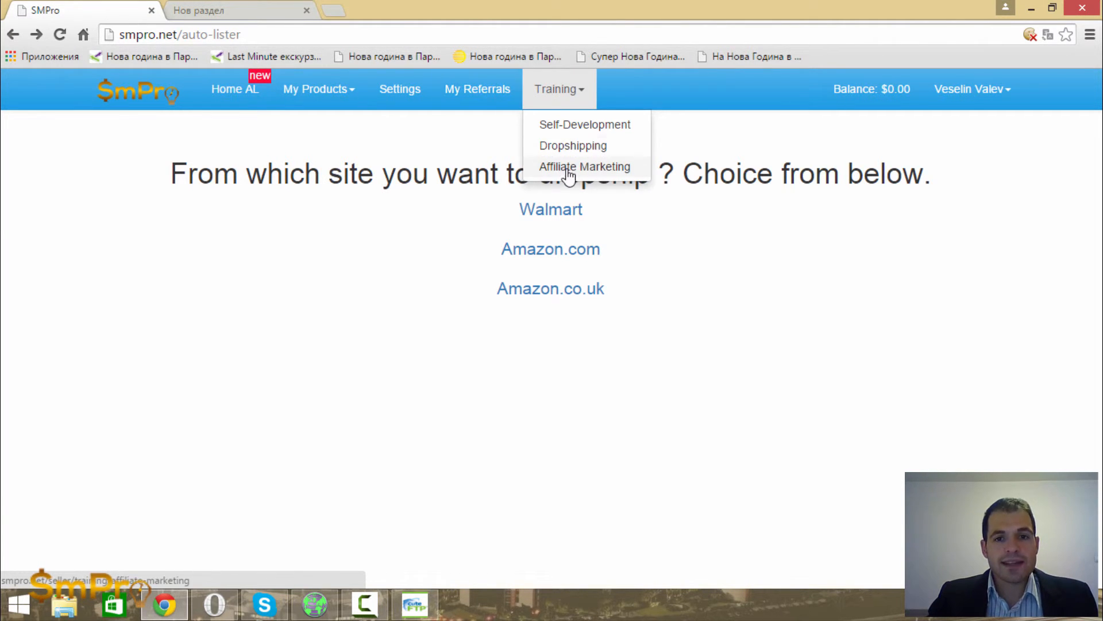
{"action": "mouse_move", "coordinate": [567, 149]}
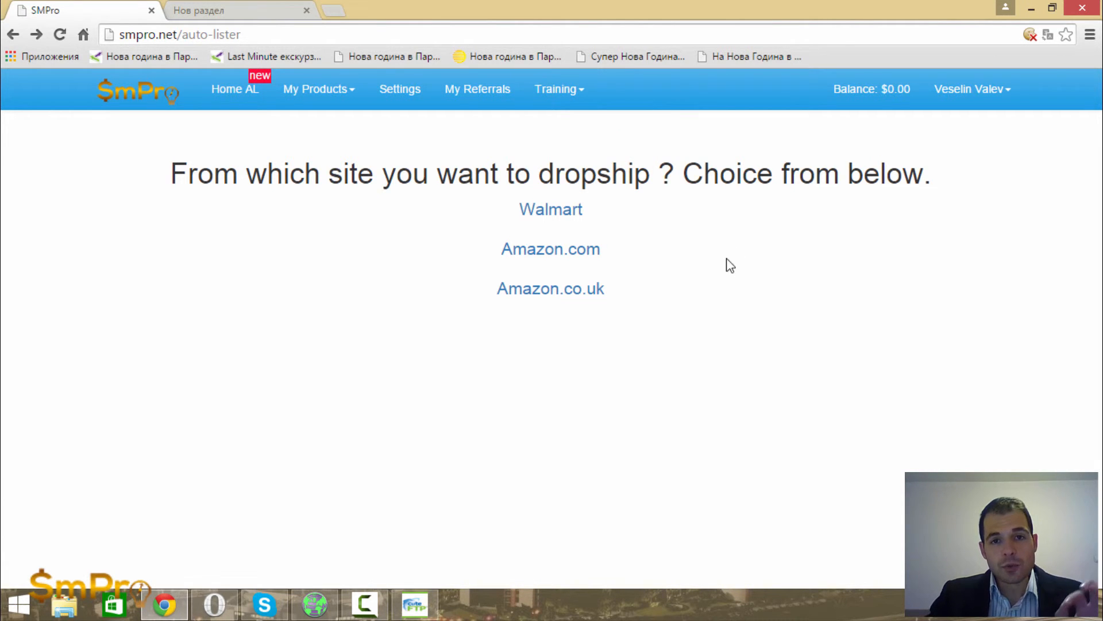
{"action": "mouse_move", "coordinate": [722, 262]}
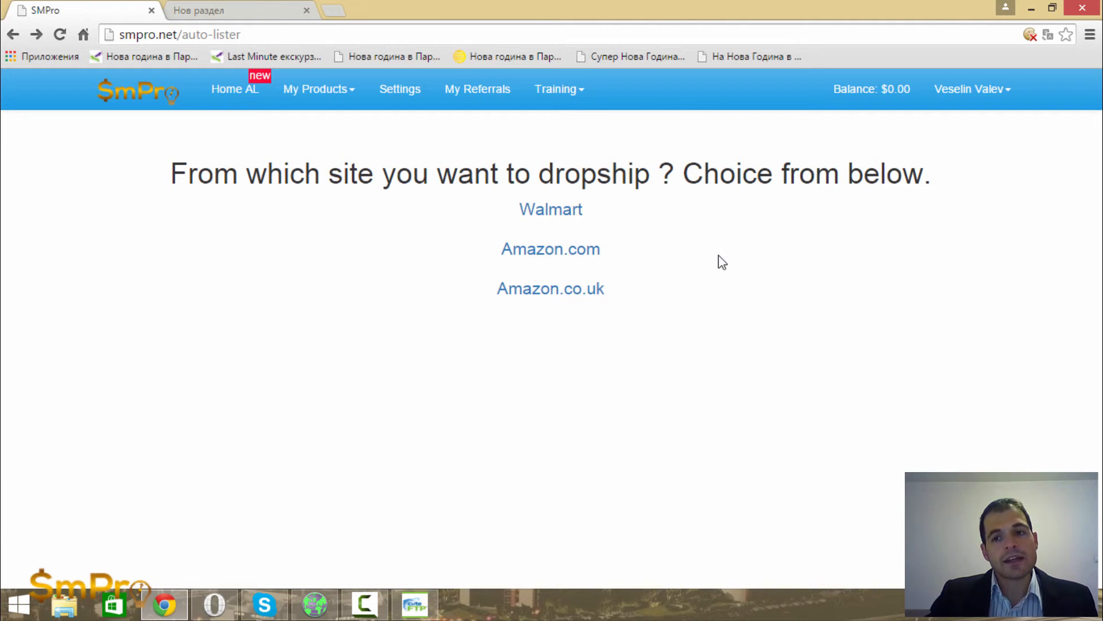